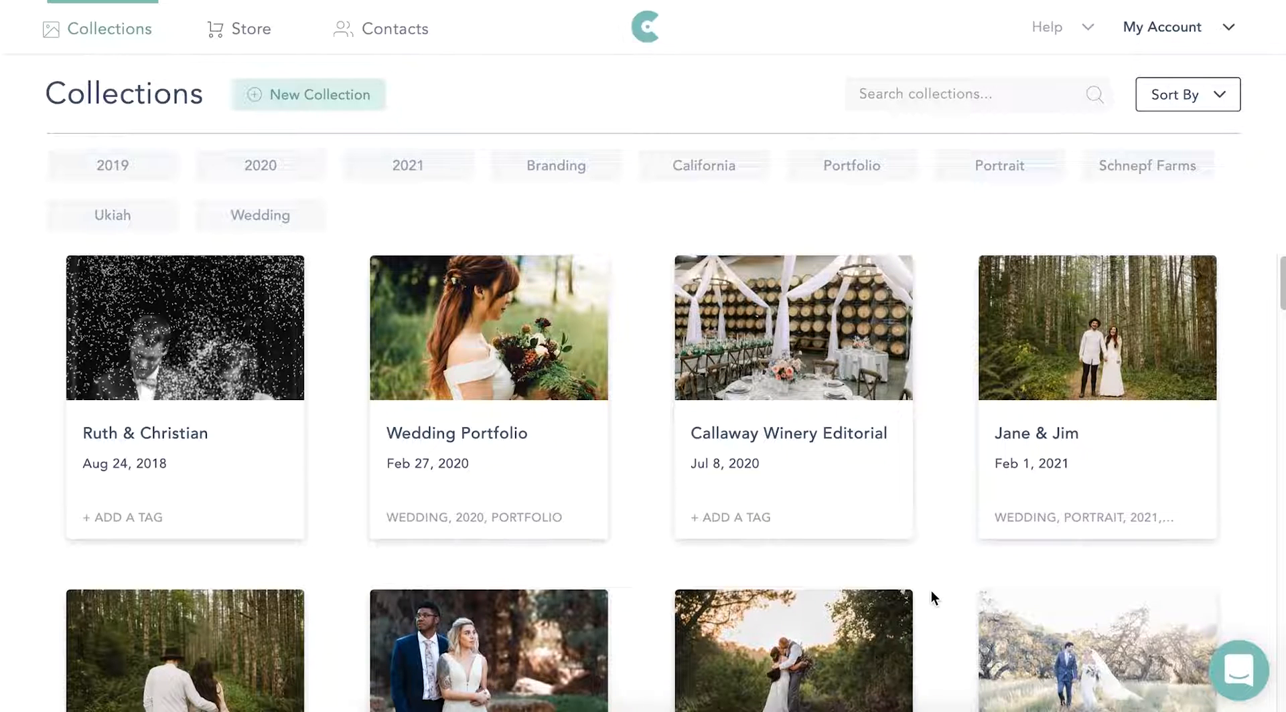
pyautogui.moveTo(895, 390)
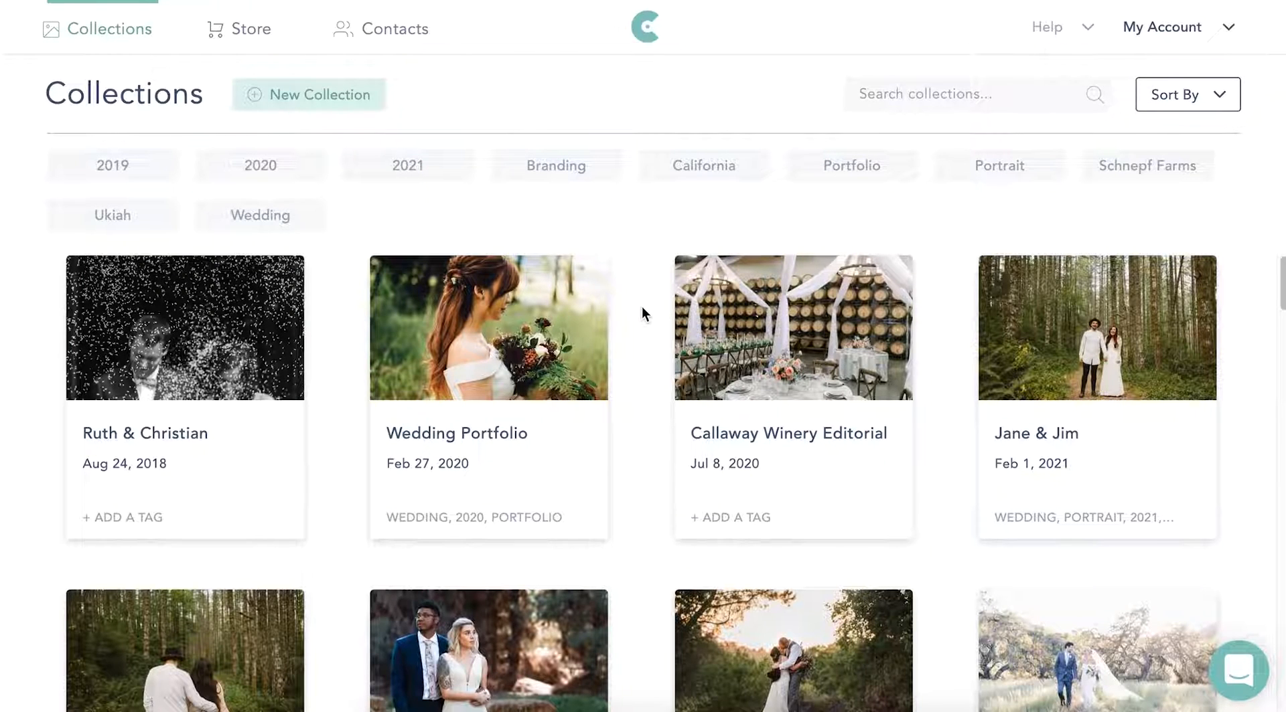
# Start a new collection named Emily, dated 06/18/2021 with a 2021 tag
pyautogui.click(308, 94)
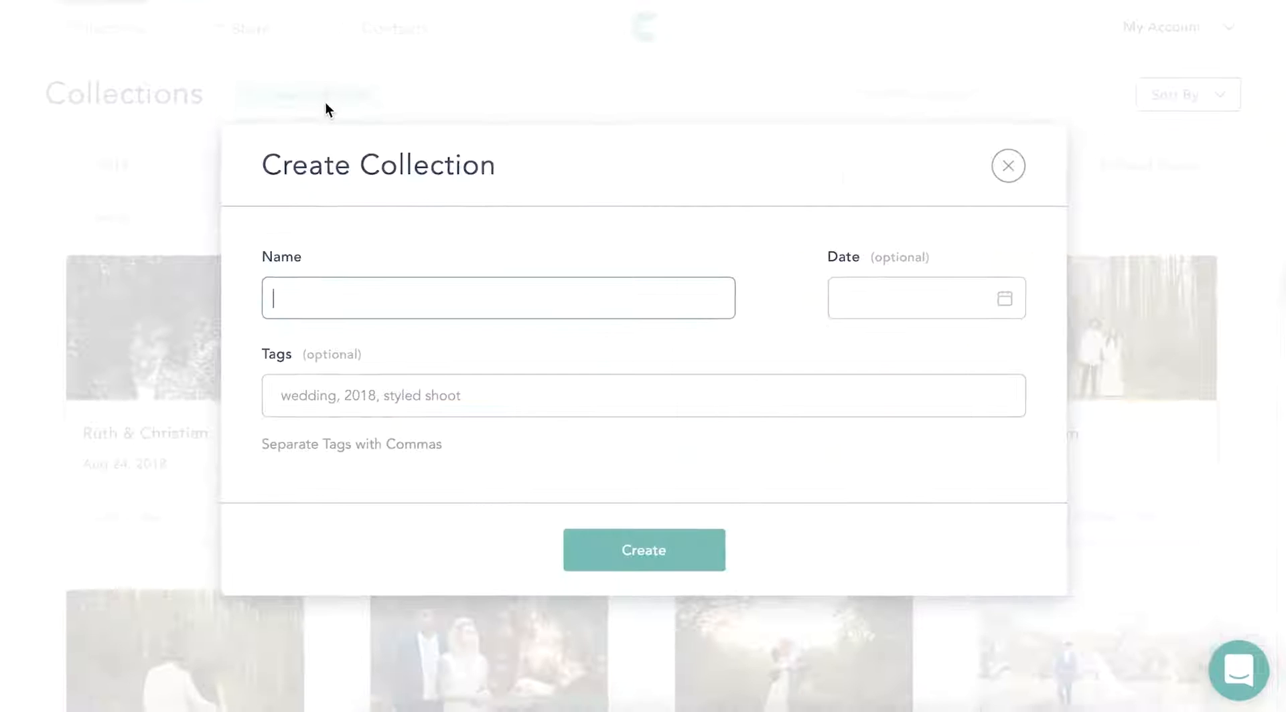
pyautogui.write('Emily & Desmon')
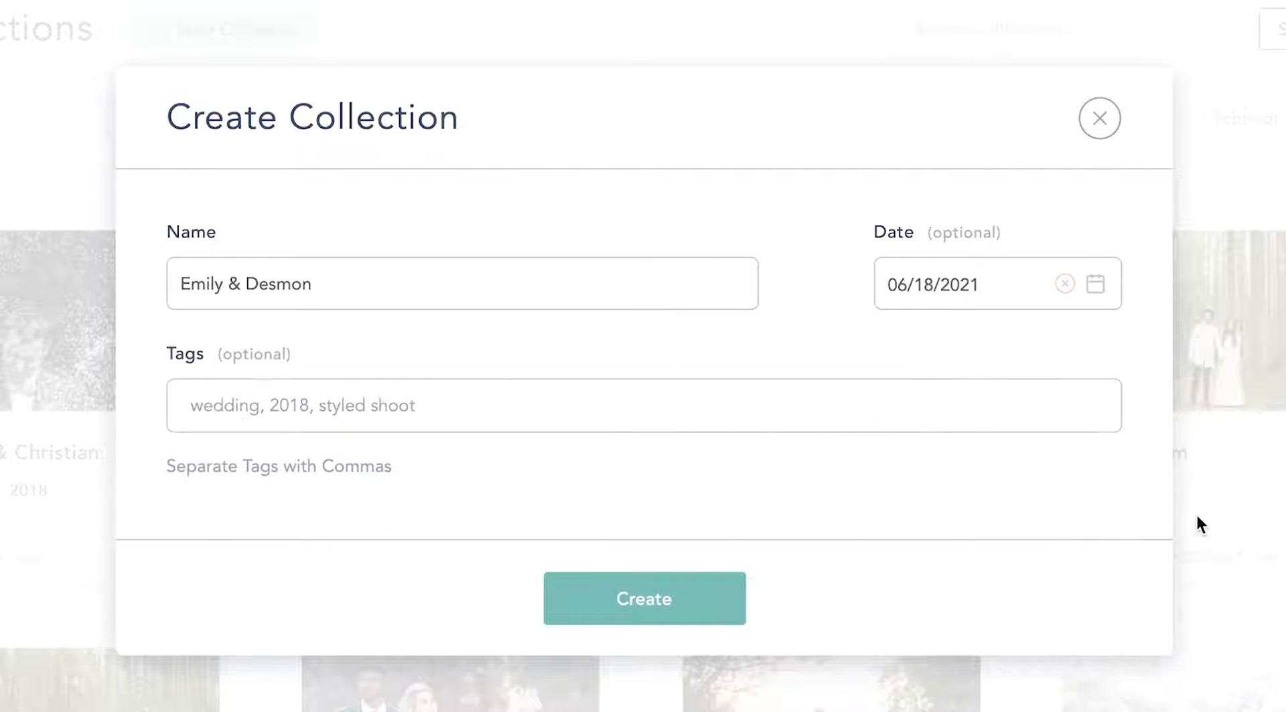
pyautogui.write('2021 wed')
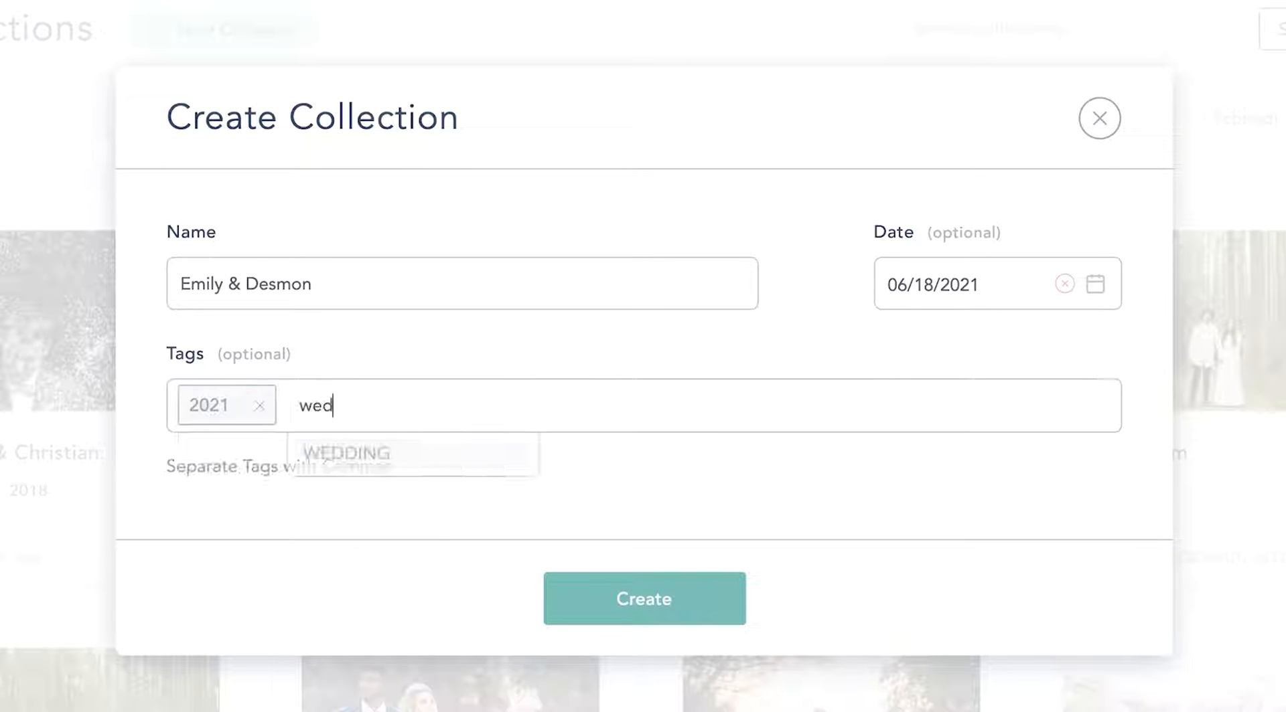
# Add the WEDDING and VICTORY PARK tags and create the collection
pyautogui.click(346, 454)
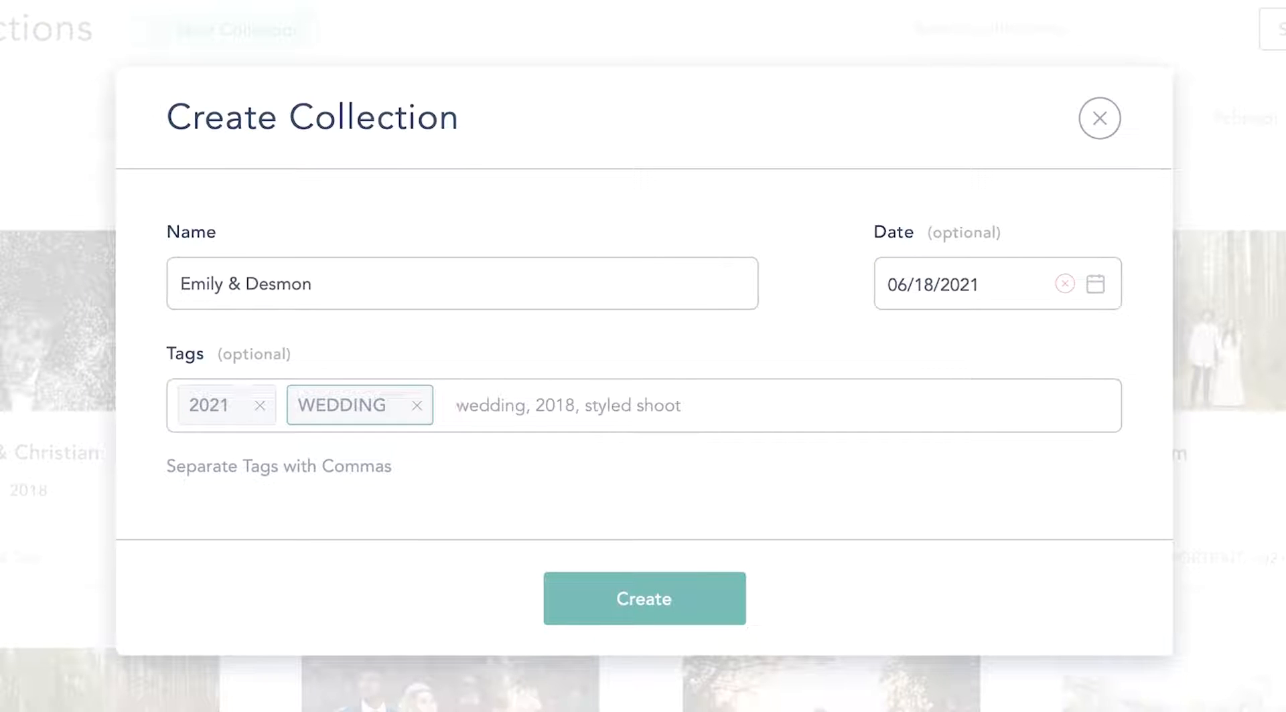
pyautogui.write('victo')
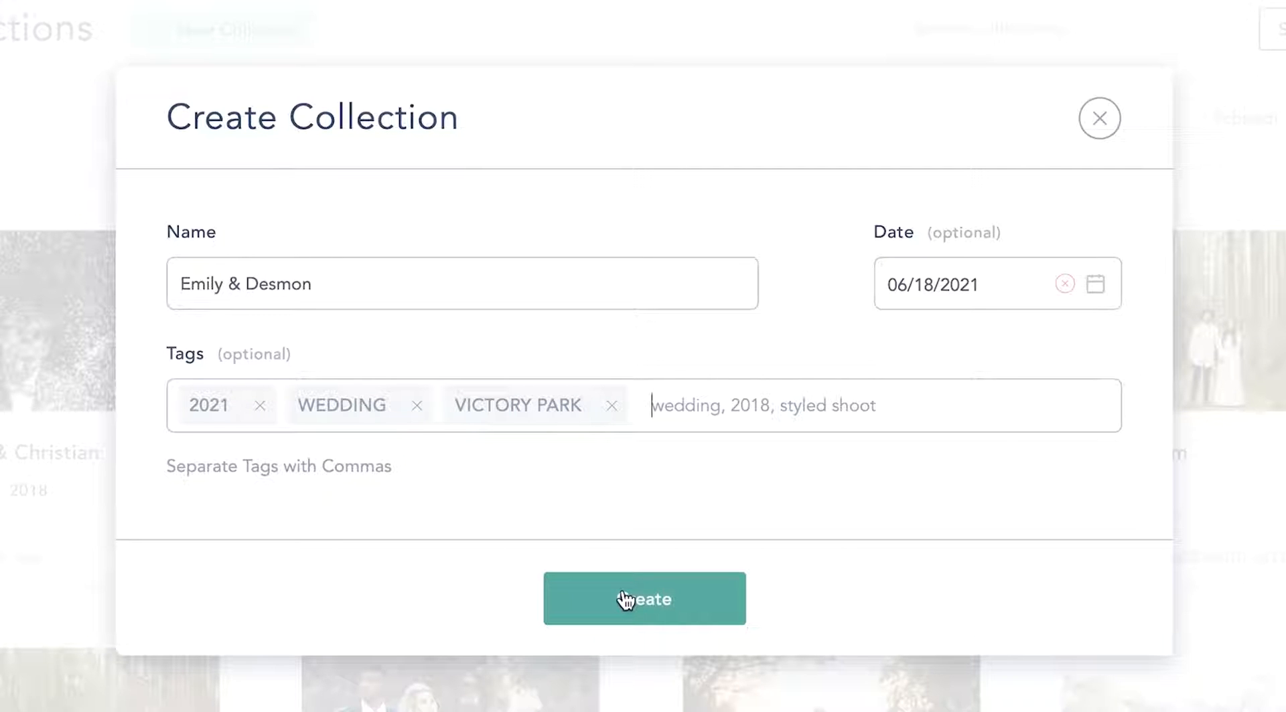
pyautogui.click(644, 598)
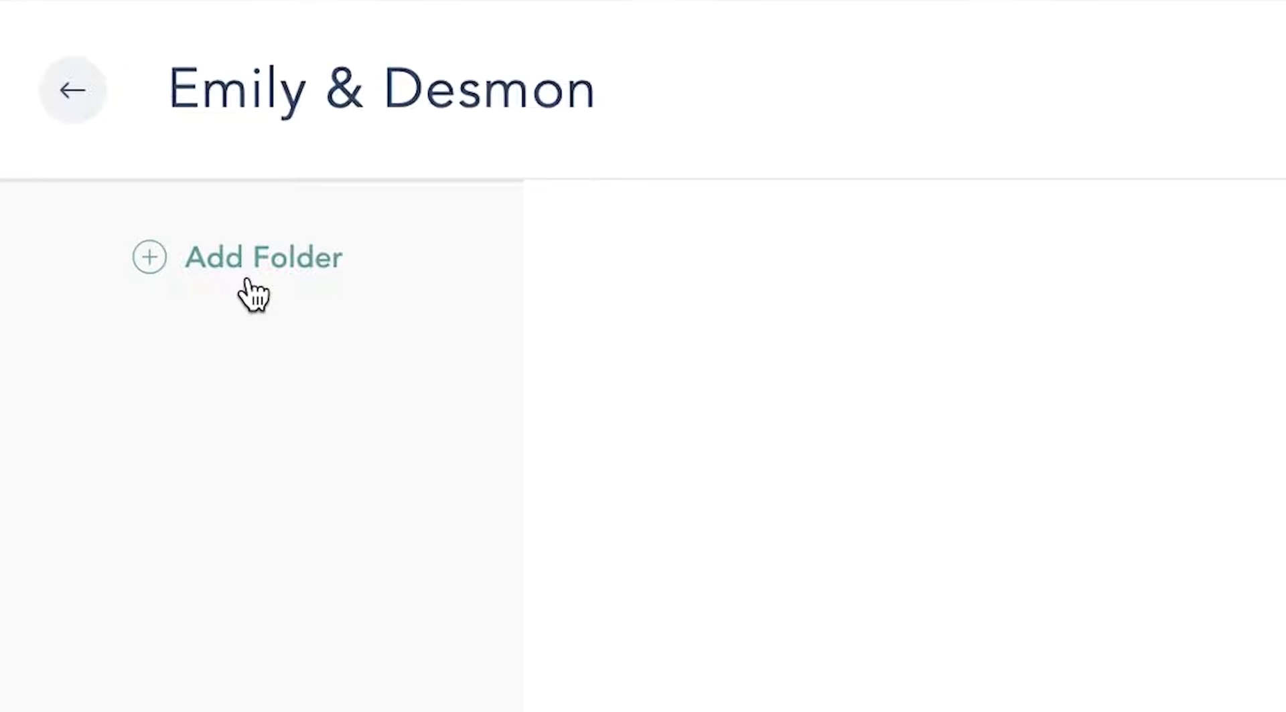
# Add a folder to the empty collection so the wedding photo uploads can begin
pyautogui.click(238, 257)
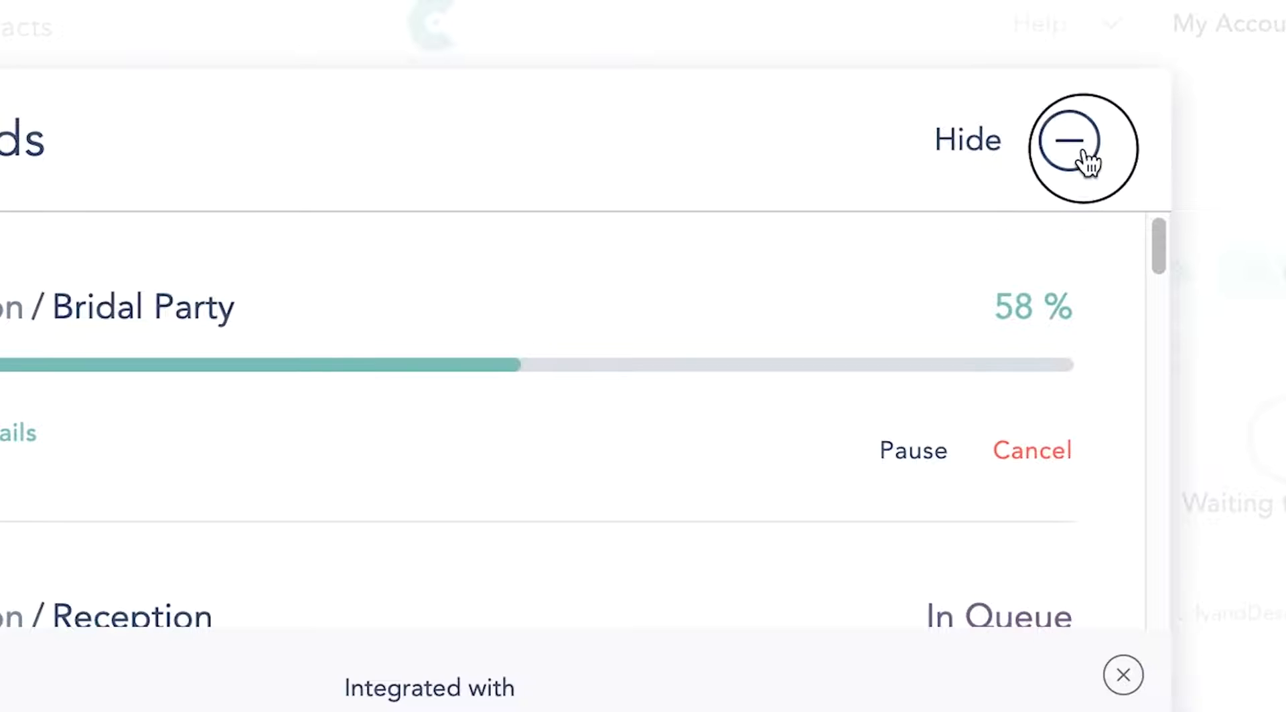
# Hide the Uploads panel while Bridal Party and Reception keep uploading
pyautogui.click(1067, 139)
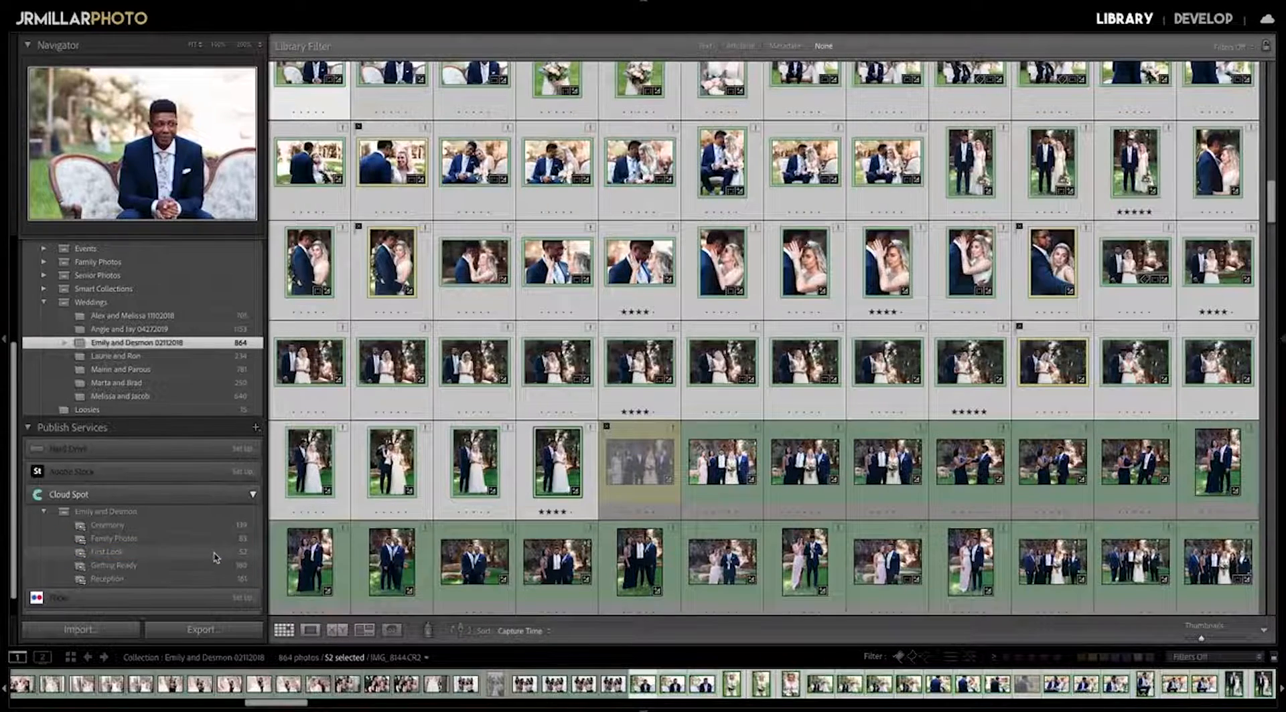
# Select the Emily and Desmon published collection set under the Cloud Spot publish service
pyautogui.click(107, 512)
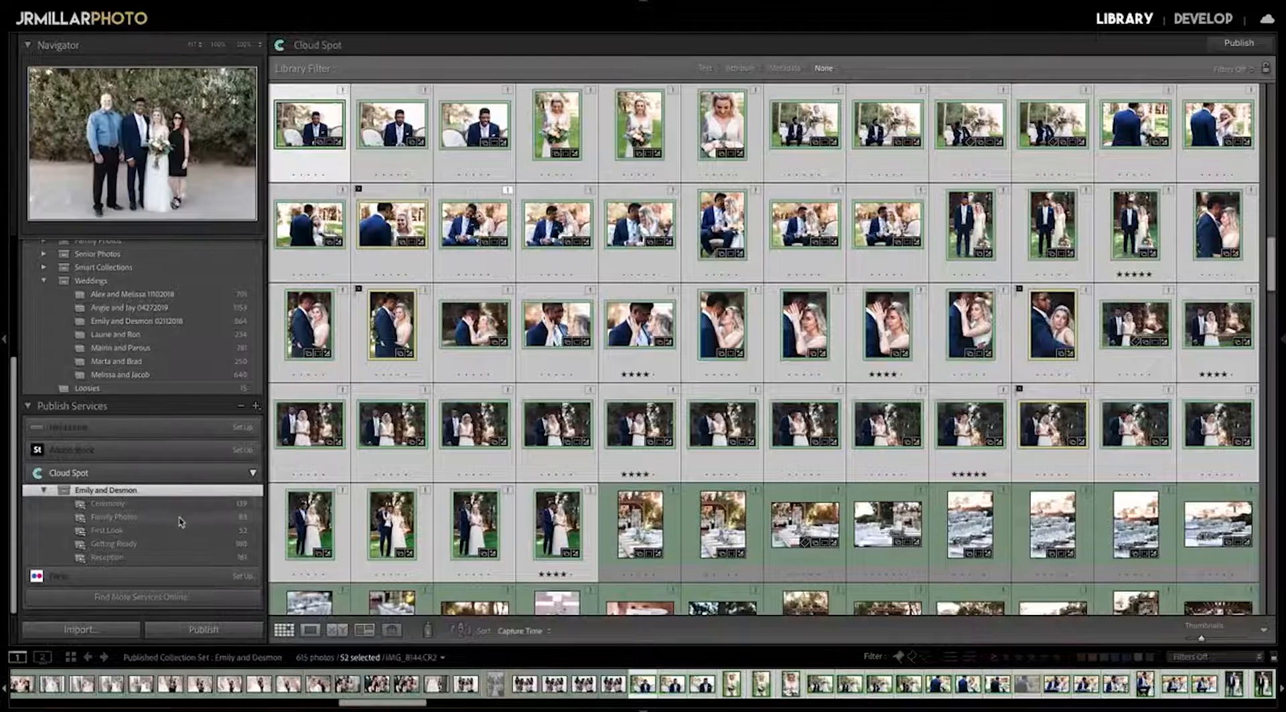
pyautogui.click(107, 530)
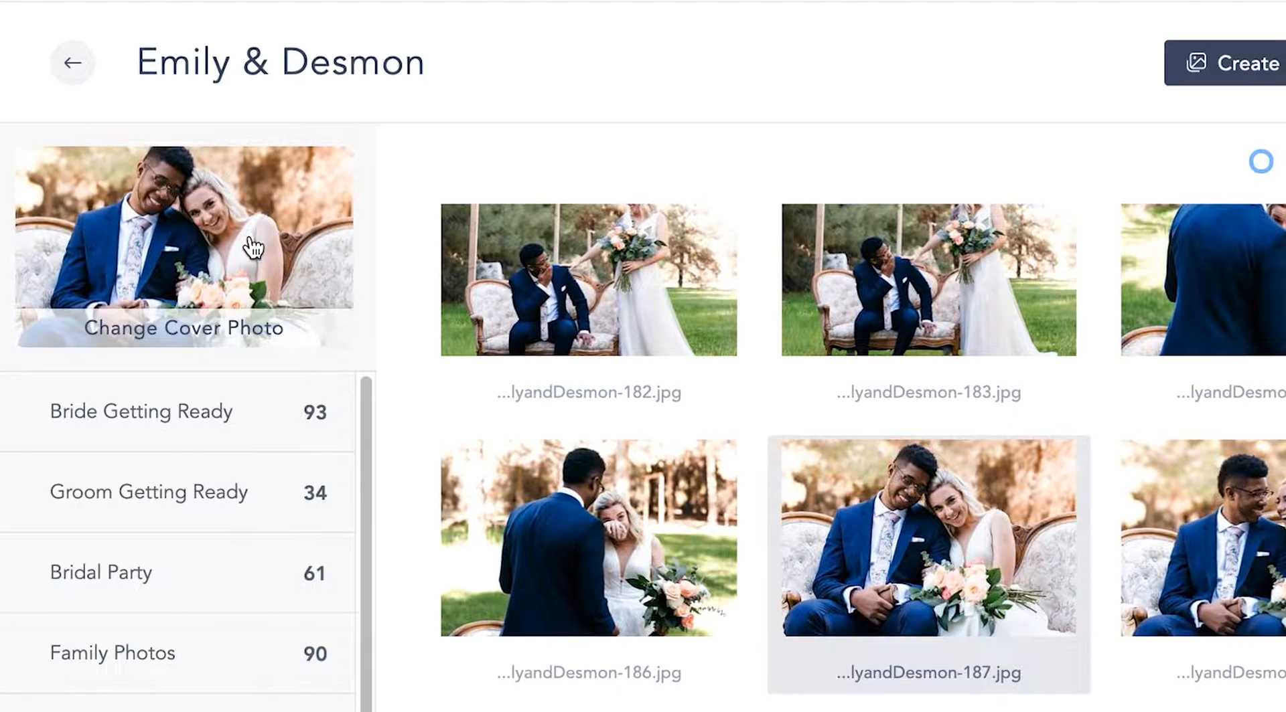
# Set the couple-on-the-sofa cover photo and save a custom Bridal Party image order
pyautogui.click(610, 159)
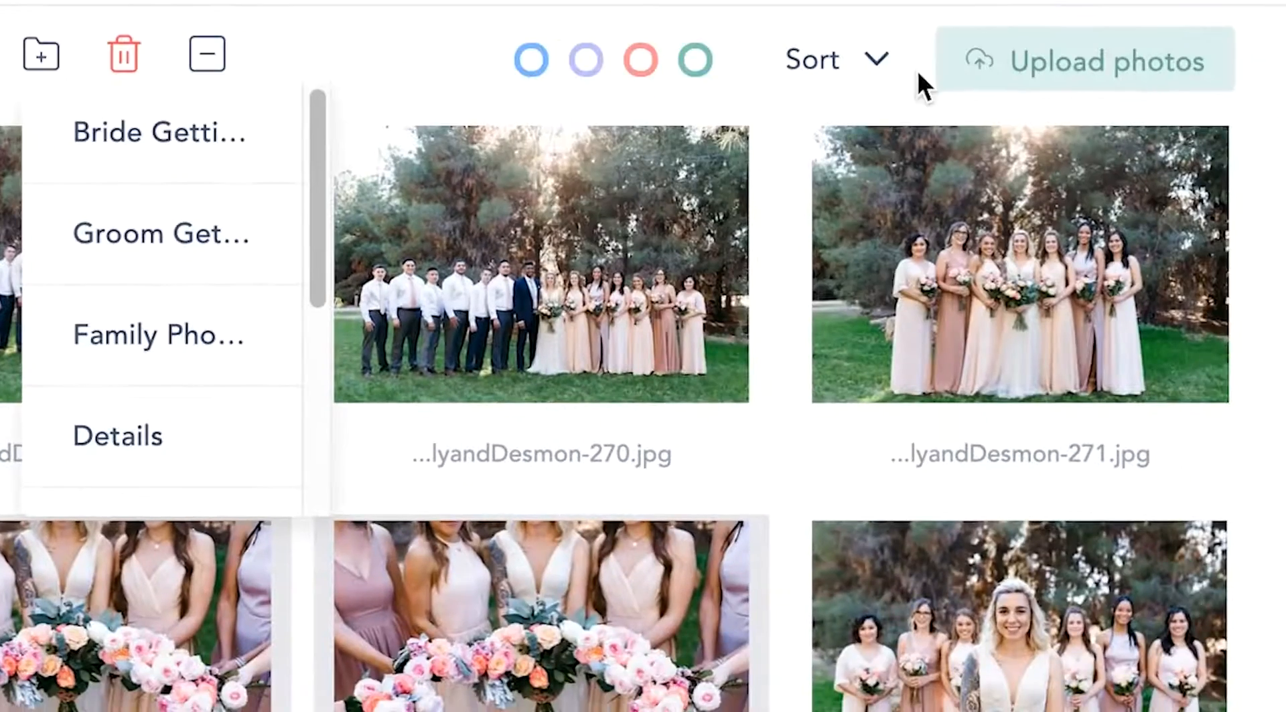
pyautogui.click(834, 59)
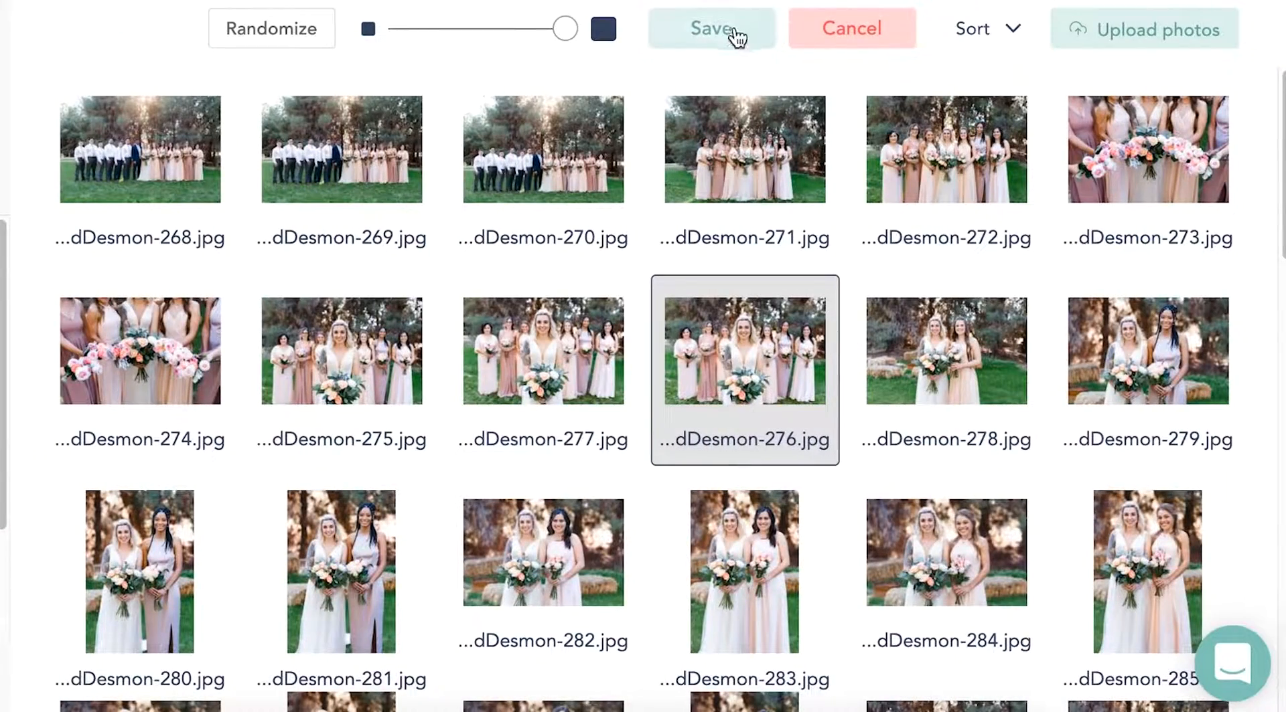
pyautogui.click(711, 28)
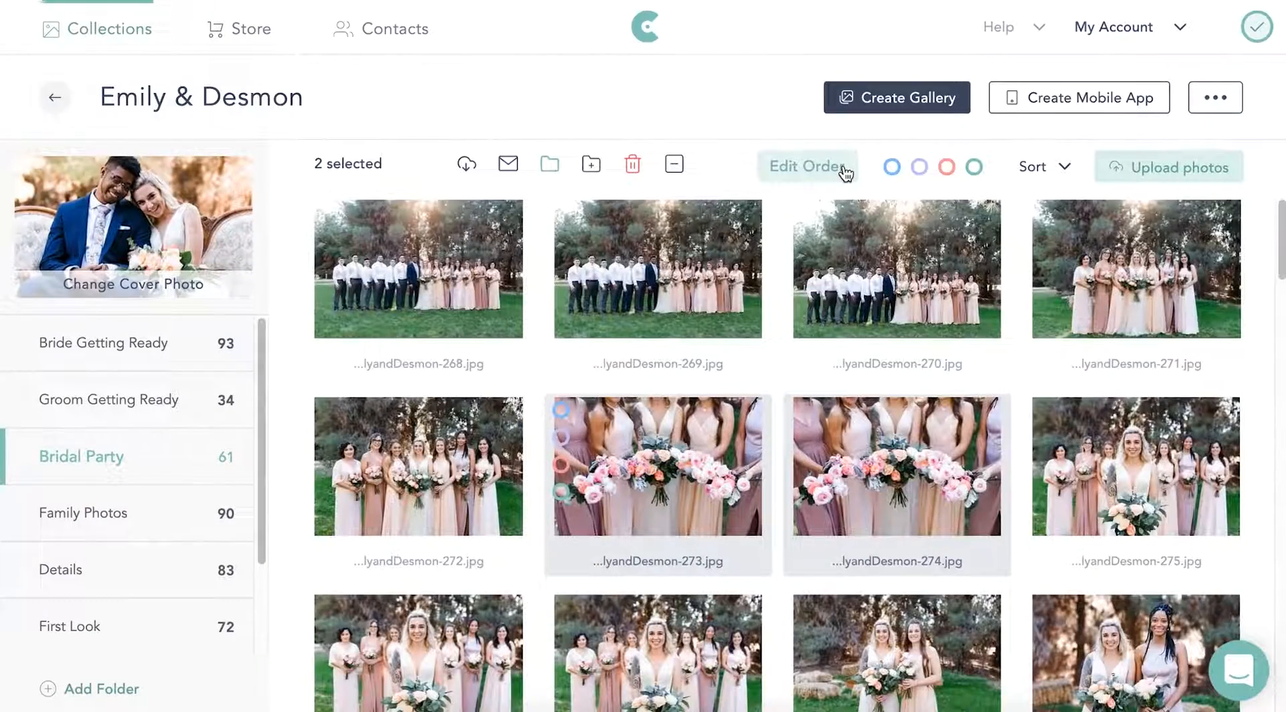